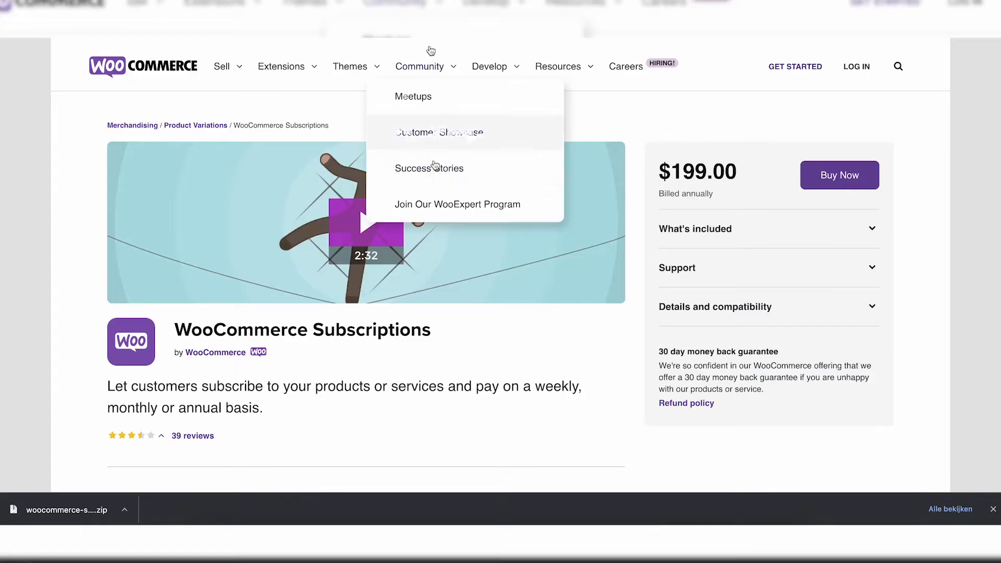
# - Scroll the WooCommerce Subscriptions product page down to its features section
pyautogui.scroll(-3)
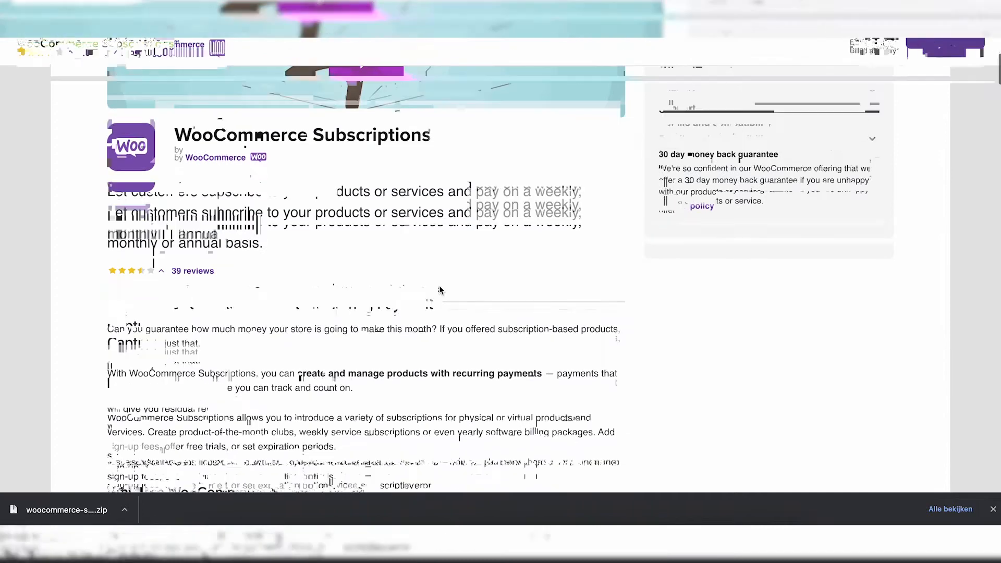
pyautogui.scroll(-3)
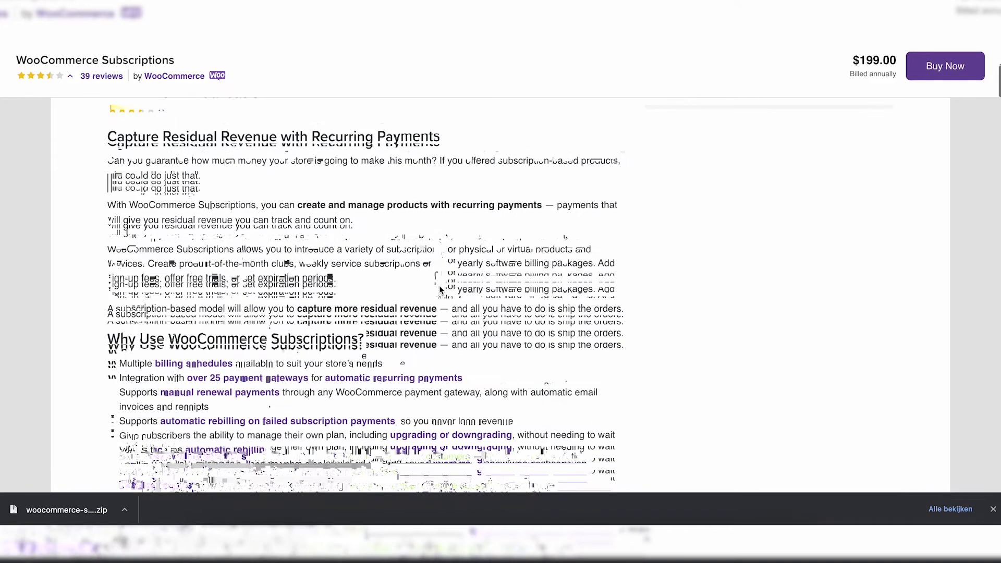
pyautogui.scroll(-3)
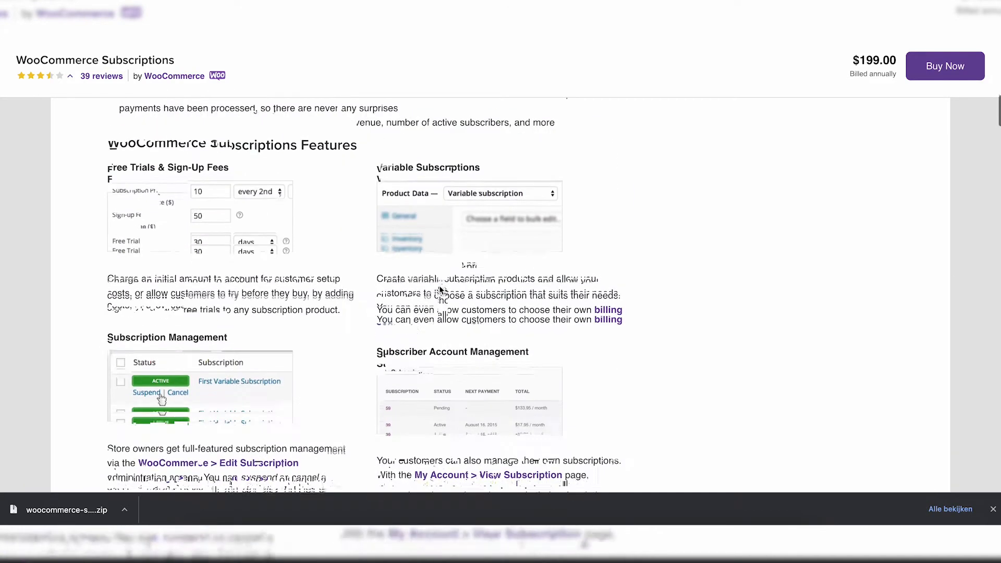
pyautogui.scroll(-3)
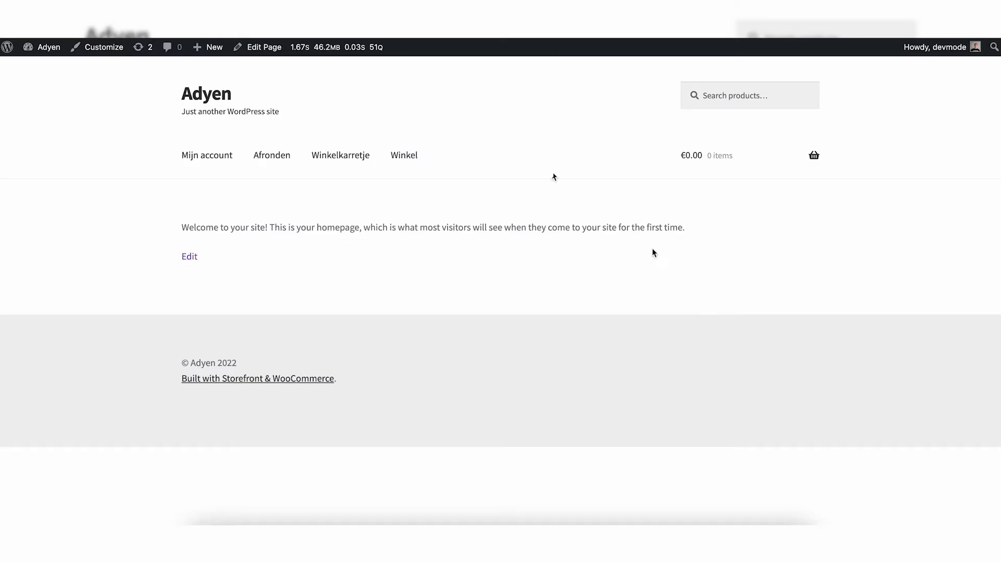
# - Add the Simple Subscription at €76.00 / month to the cart via Sign Up Now
pyautogui.click(403, 154)
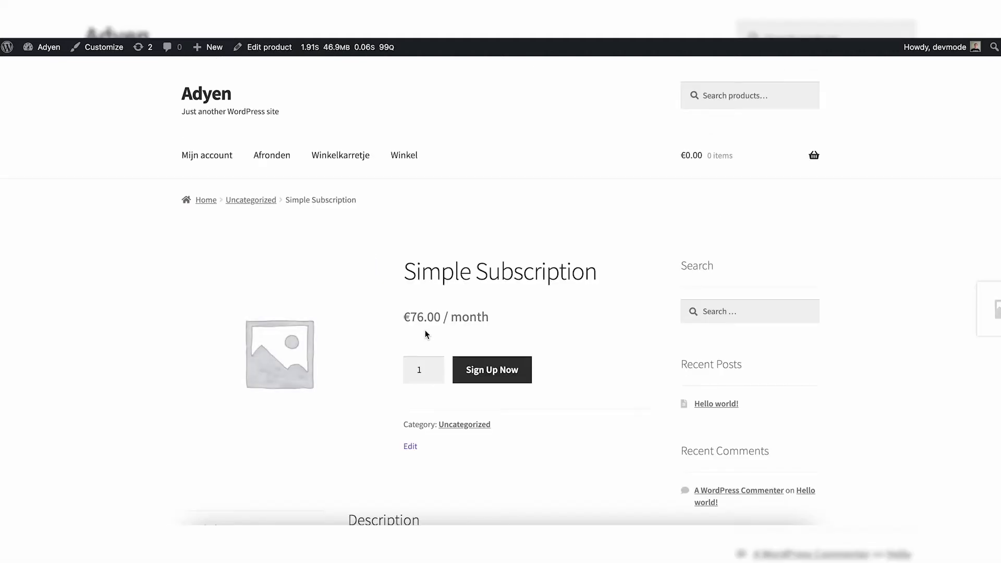
pyautogui.scroll(-3)
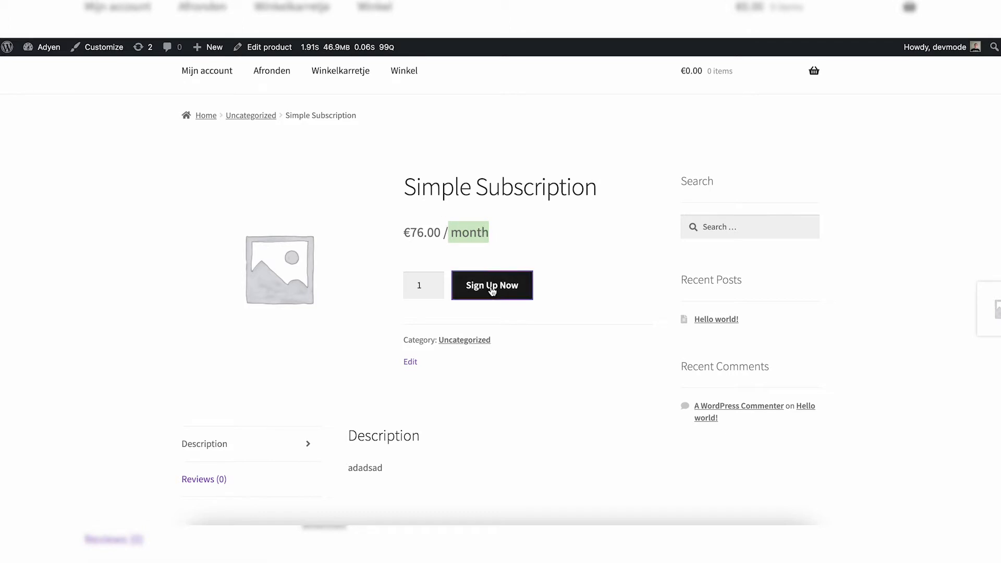
pyautogui.click(491, 285)
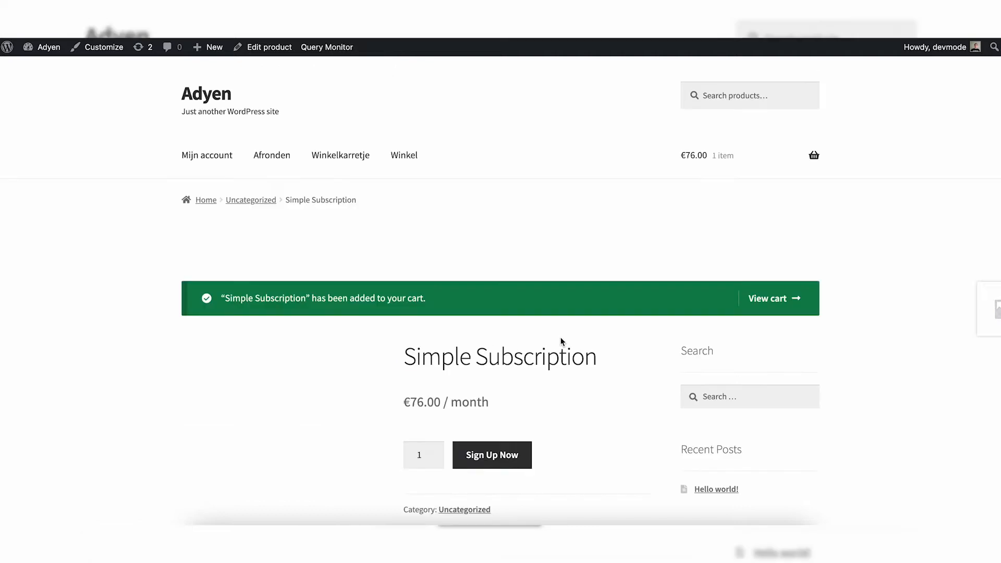
# - Return to the shop listing (Winkel) and go to the Variable Subscription product
pyautogui.click(404, 155)
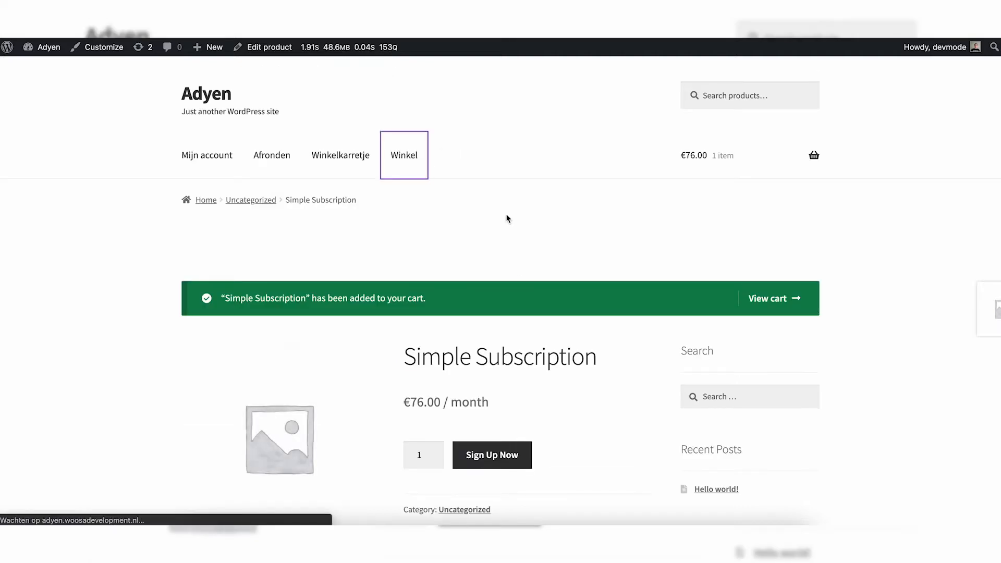
pyautogui.click(404, 156)
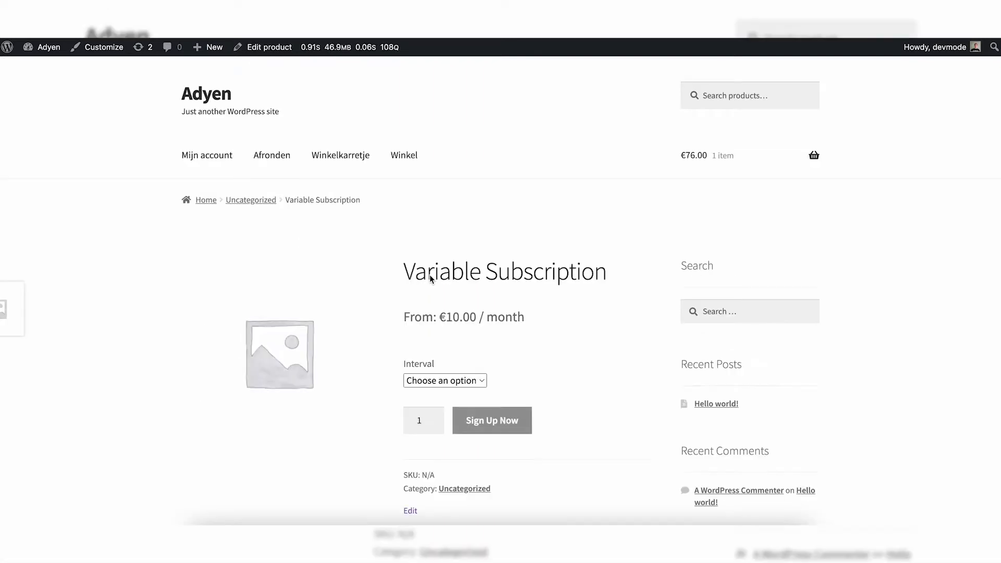
# - Choose the Monthly interval on the Variable Subscription, priced at €10.00 / month
pyautogui.scroll(-3)
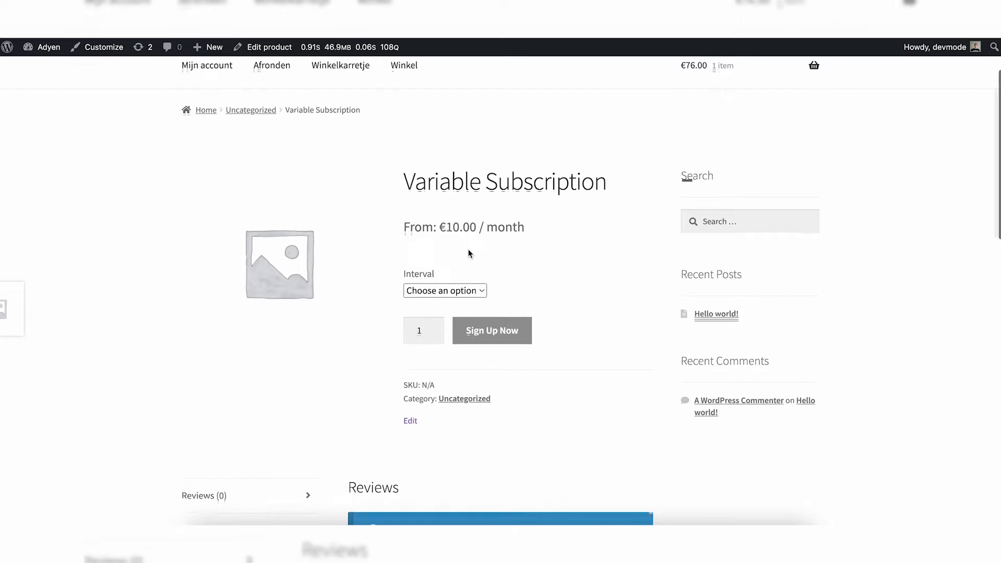
pyautogui.click(445, 290)
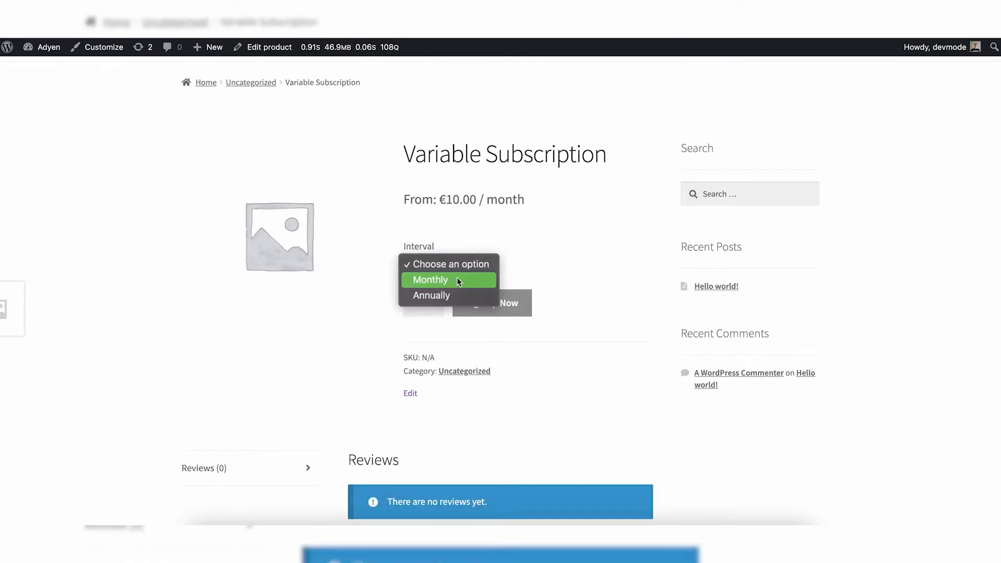
pyautogui.click(430, 279)
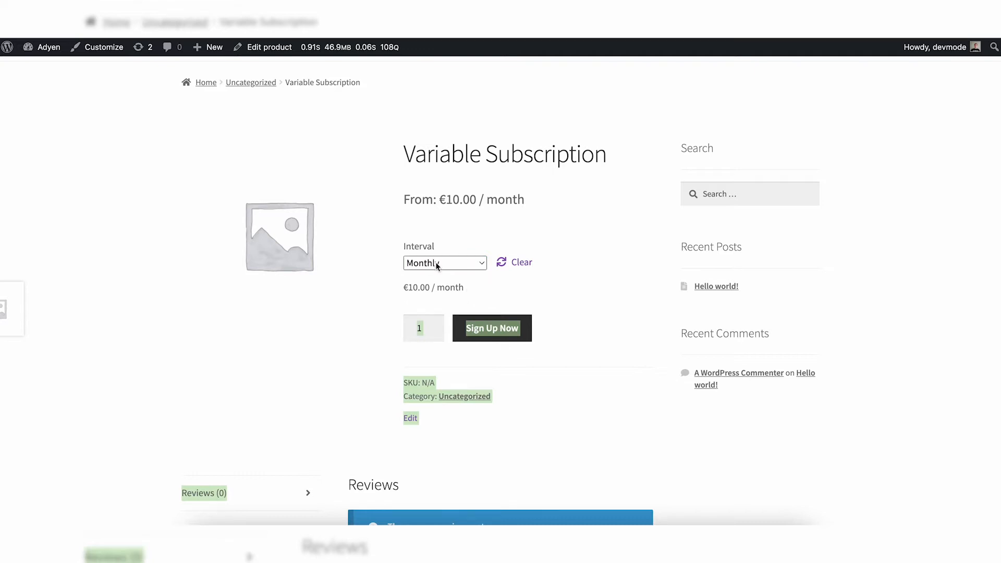
pyautogui.click(444, 262)
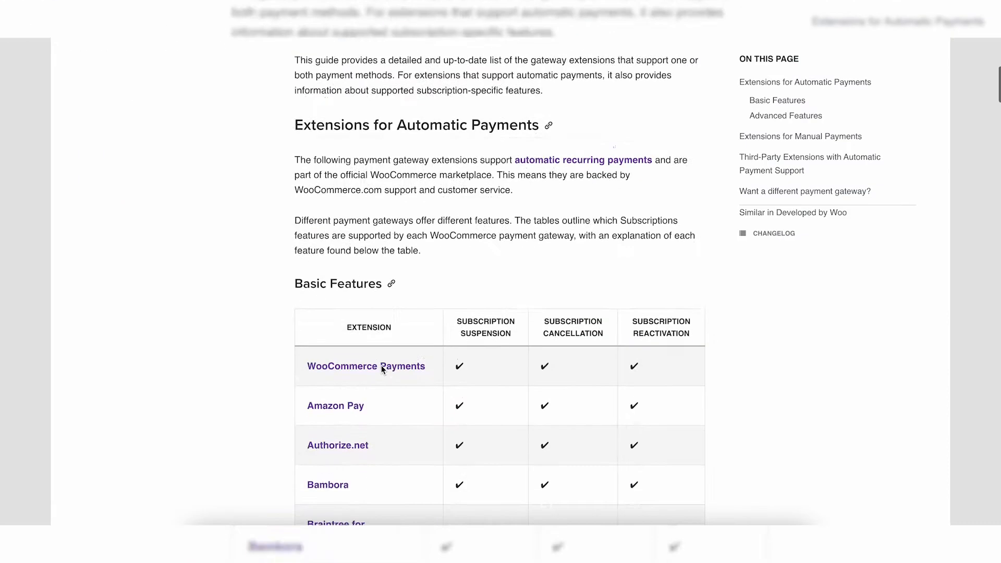
# - Scroll the payment gateways table past FirstData to Mollie, Paysafe and PayPal Payments
pyautogui.scroll(-3)
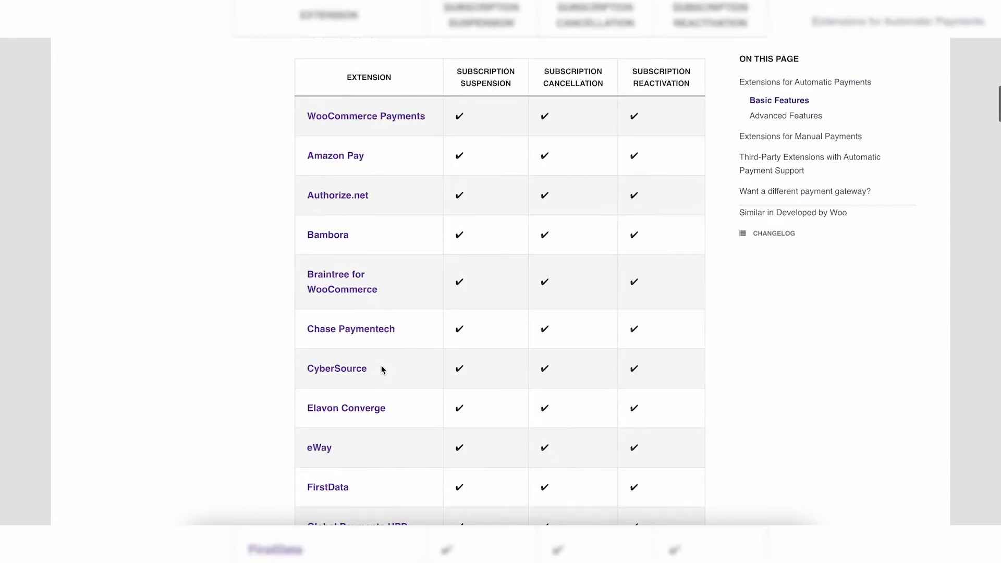
pyautogui.scroll(-3)
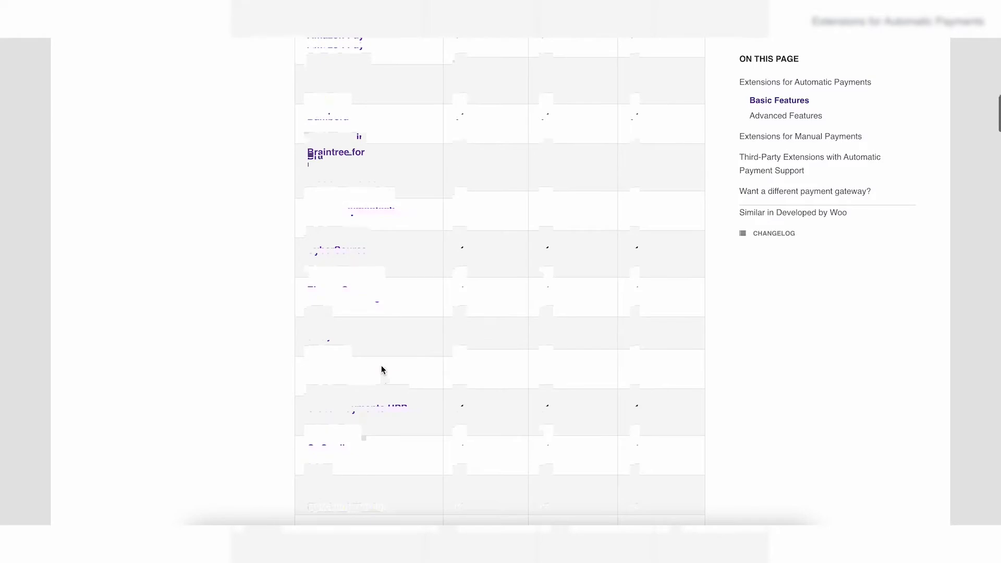
pyautogui.scroll(-3)
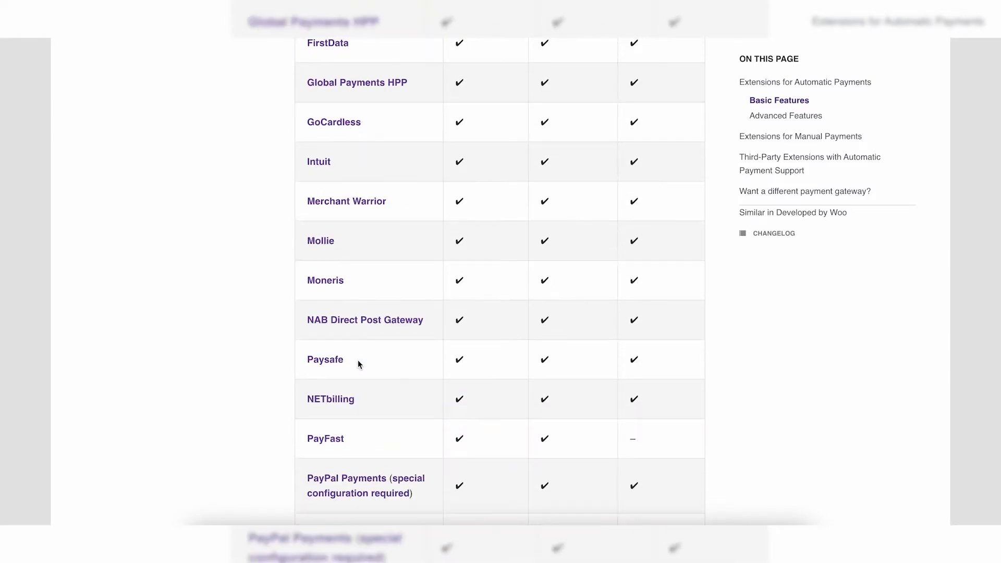